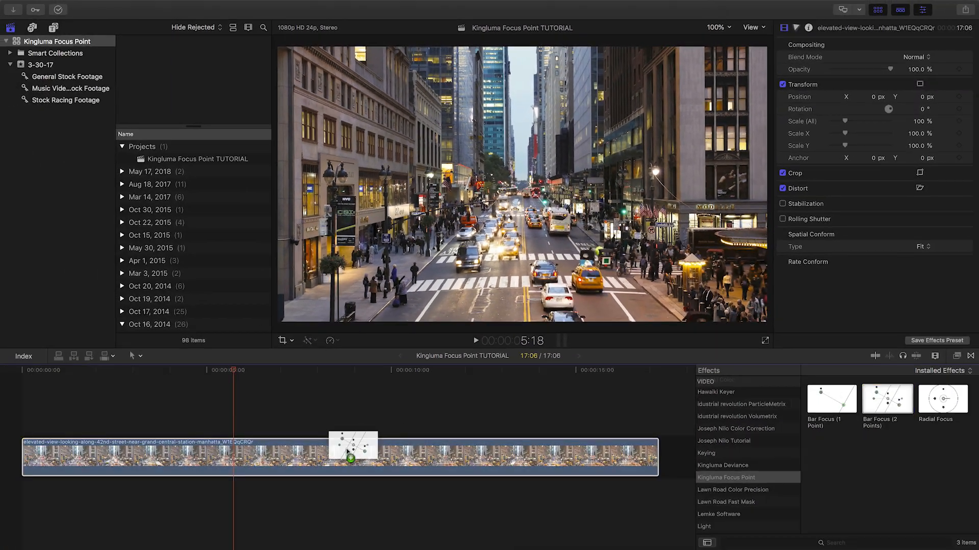
Apply Bar Focus (2 Points) from Kingluma Focus Point to the street clip
double_click(886, 398)
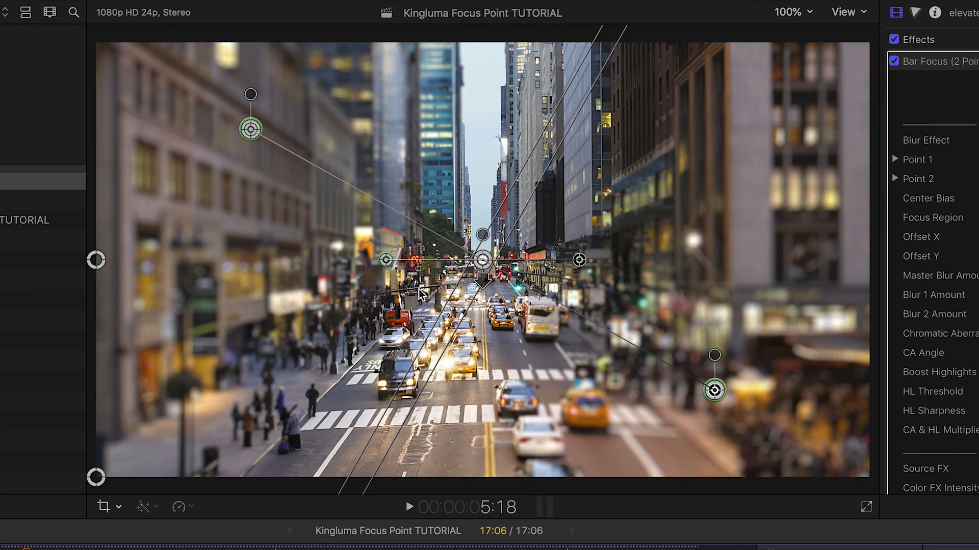
mouse_move(673, 420)
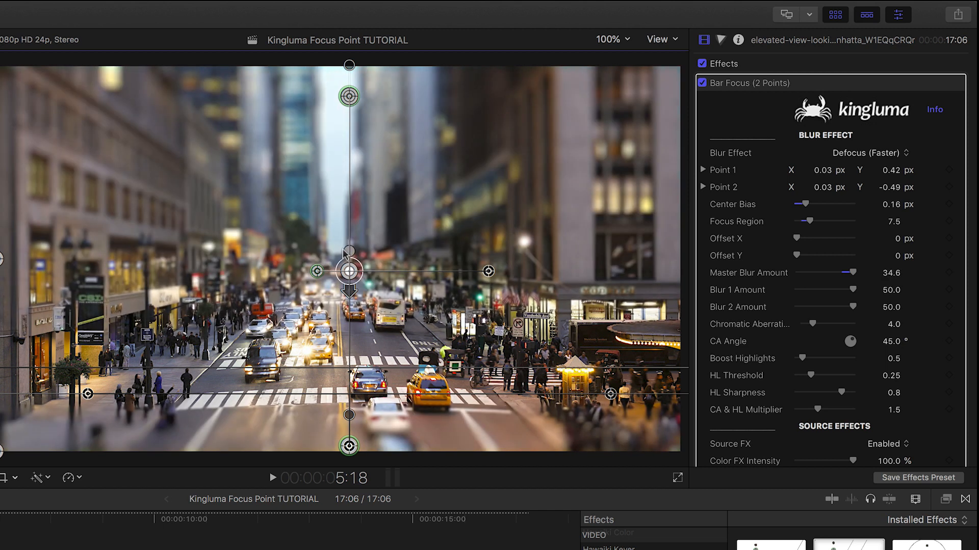
Lower Master Blur Amount to 17.6 and review the Blur Effect type list
drag(849, 273, 840, 273)
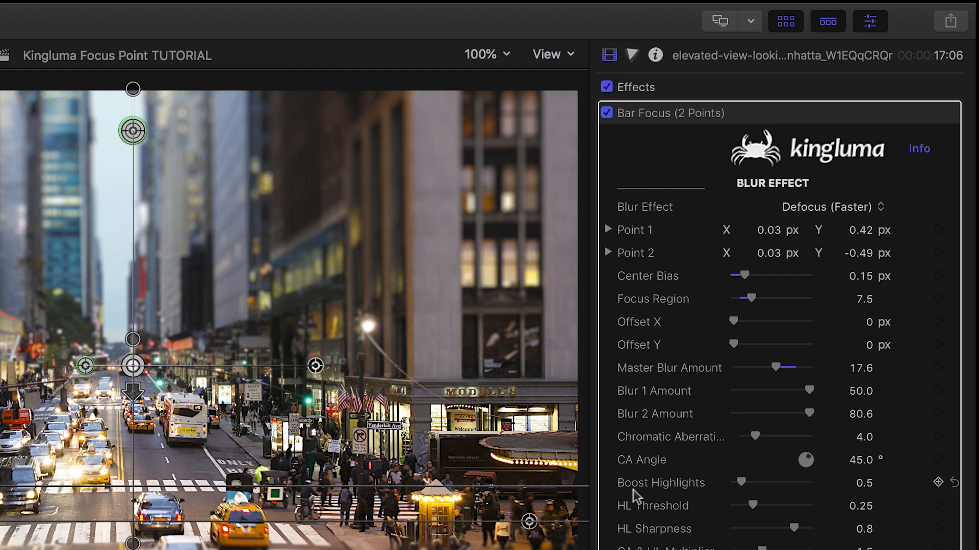
click(825, 206)
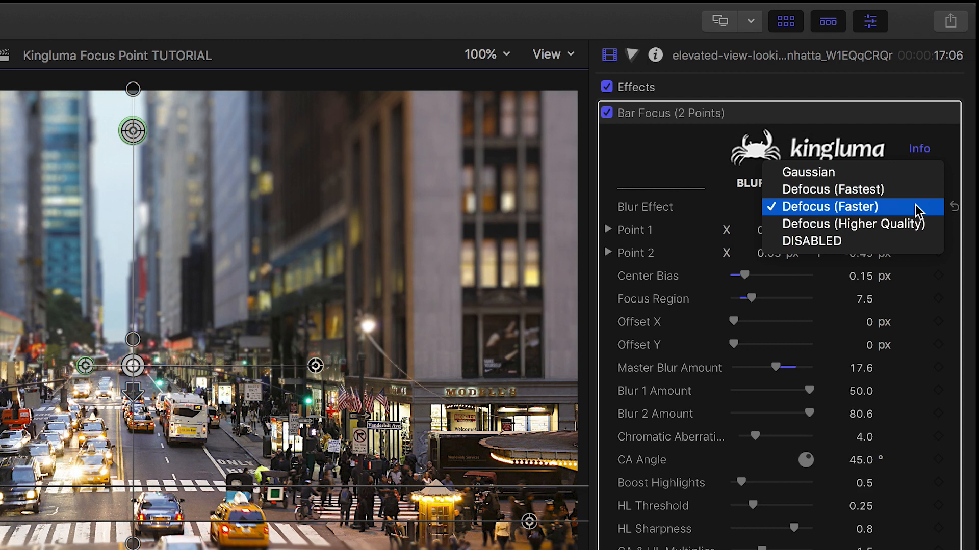
mouse_move(830, 189)
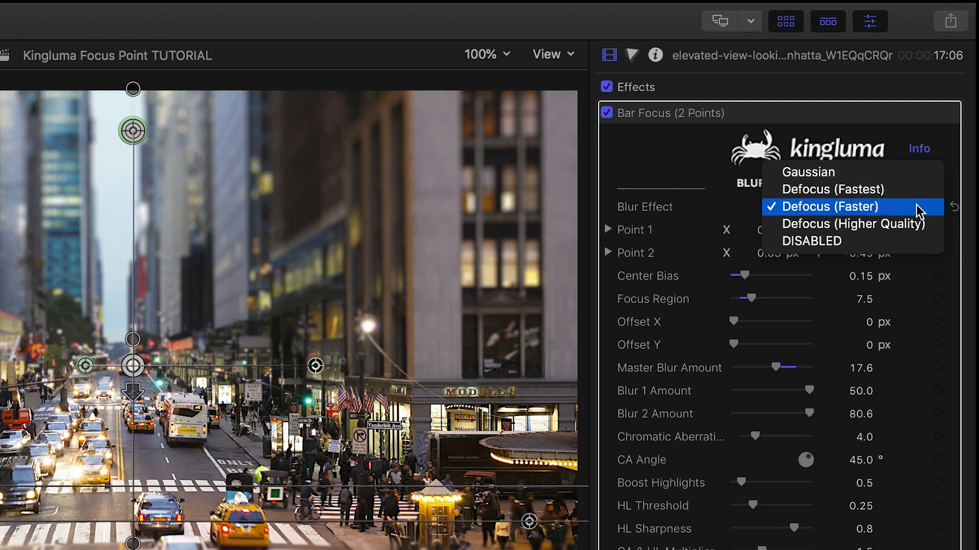
mouse_move(851, 223)
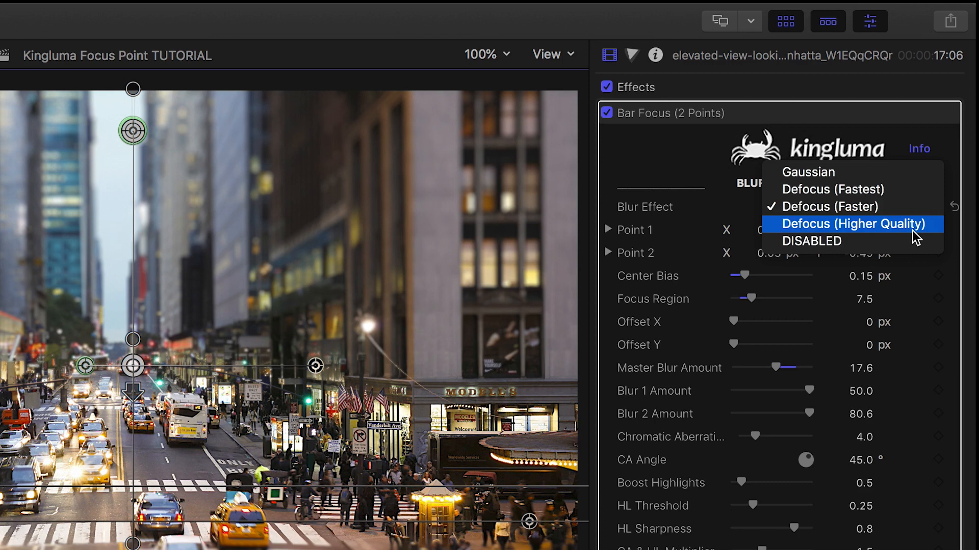
click(828, 207)
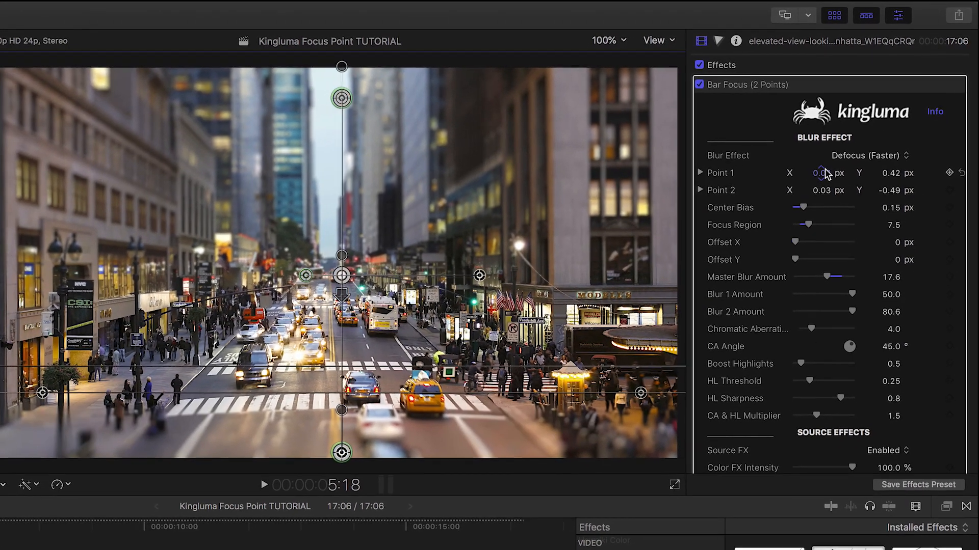
Set Focus Region 12.0, Boost Highlights 2.11 and Chromatic Aberration 8.0
drag(805, 208, 809, 208)
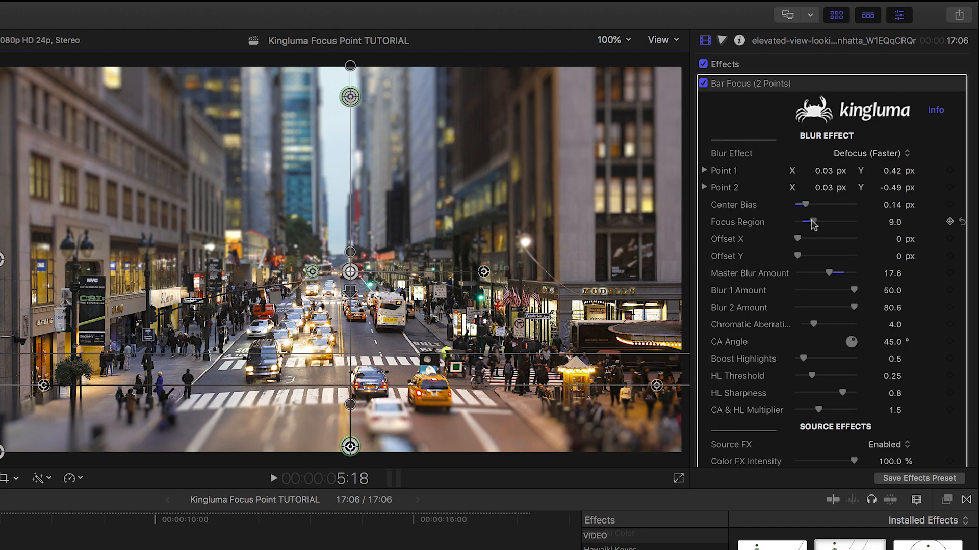
drag(810, 223, 824, 223)
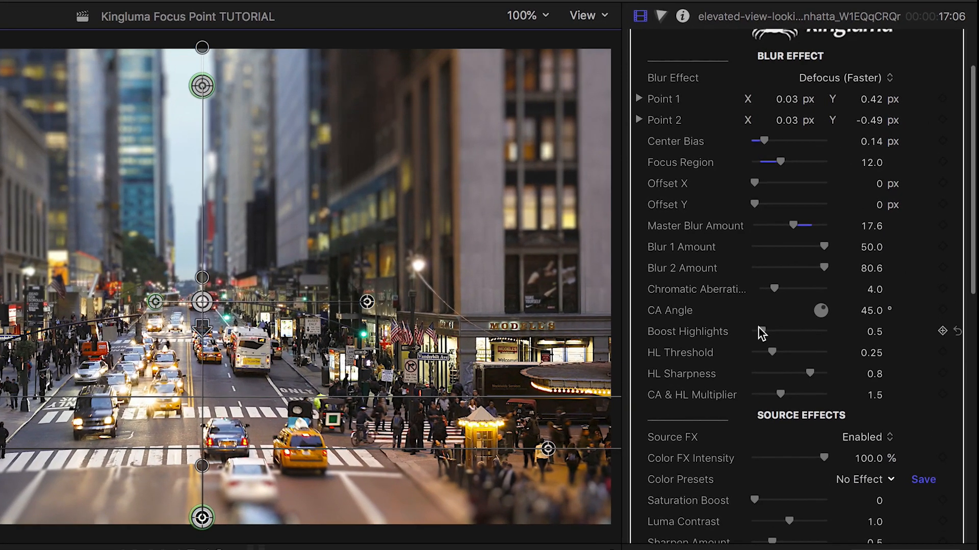
drag(764, 332, 821, 332)
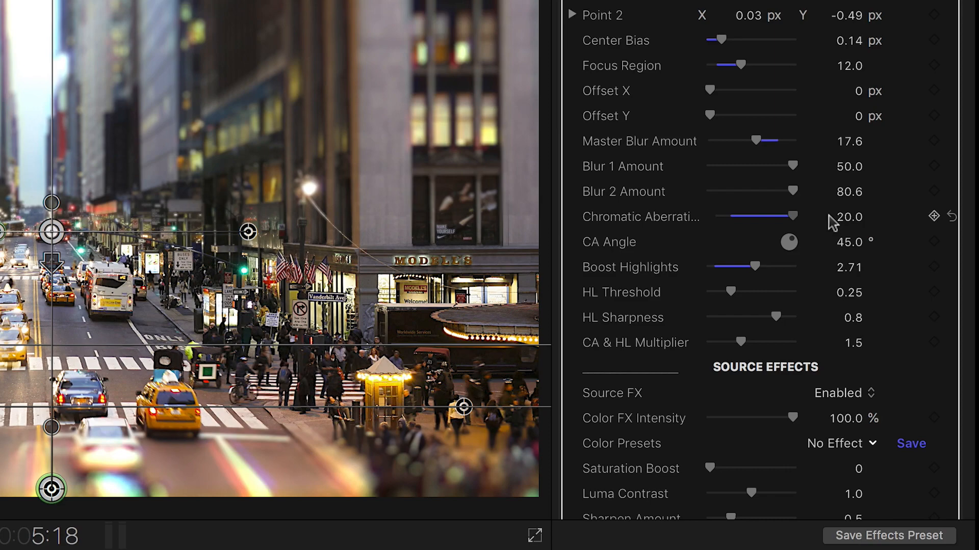
click(882, 238)
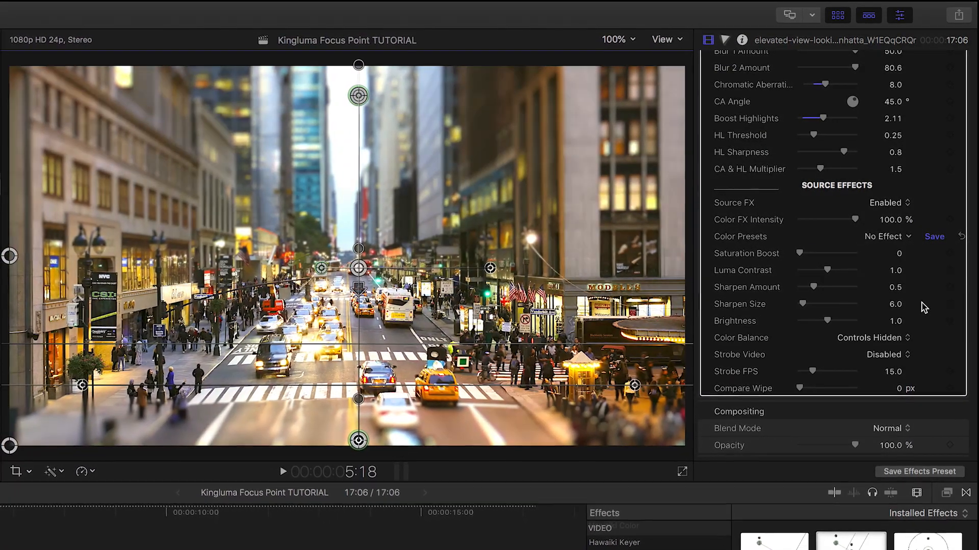
Choose the High Contrast Bluish color preset
click(885, 236)
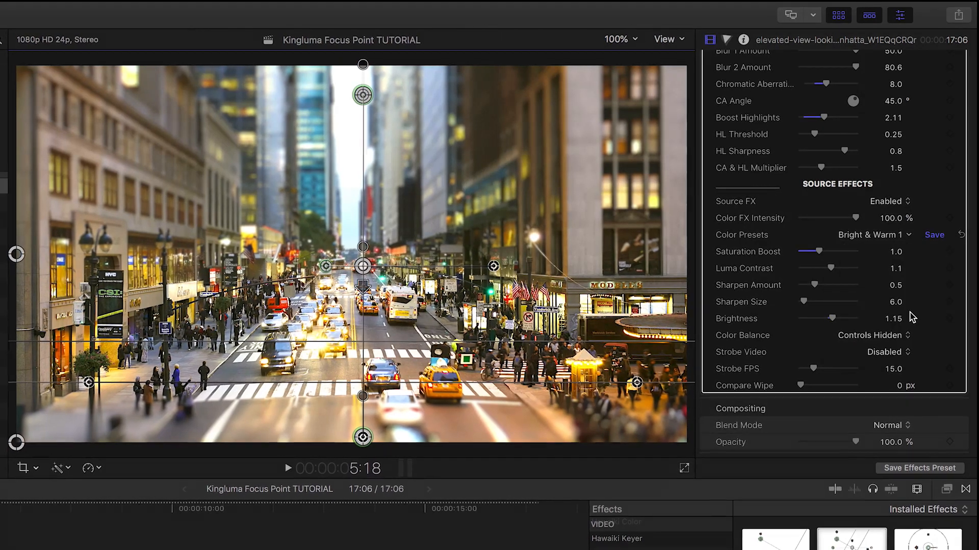
click(873, 234)
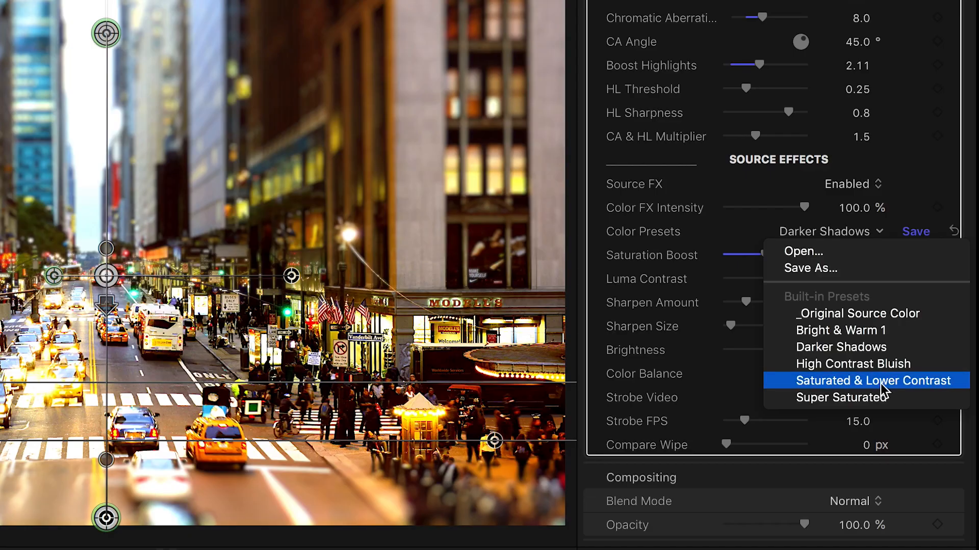
click(862, 380)
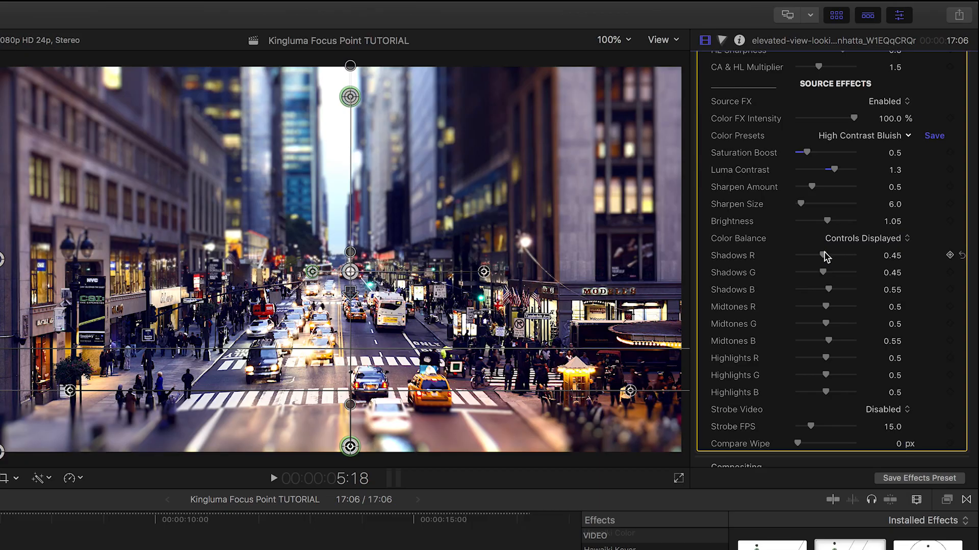
Reduce red and green in the shadows, hide balance sliders, tint highlights blue
drag(823, 262, 818, 262)
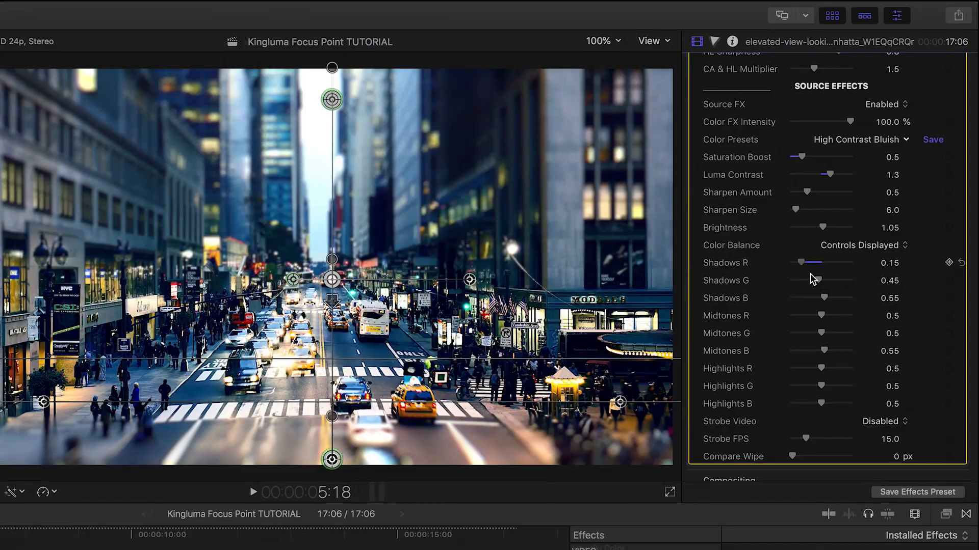
drag(824, 279, 805, 297)
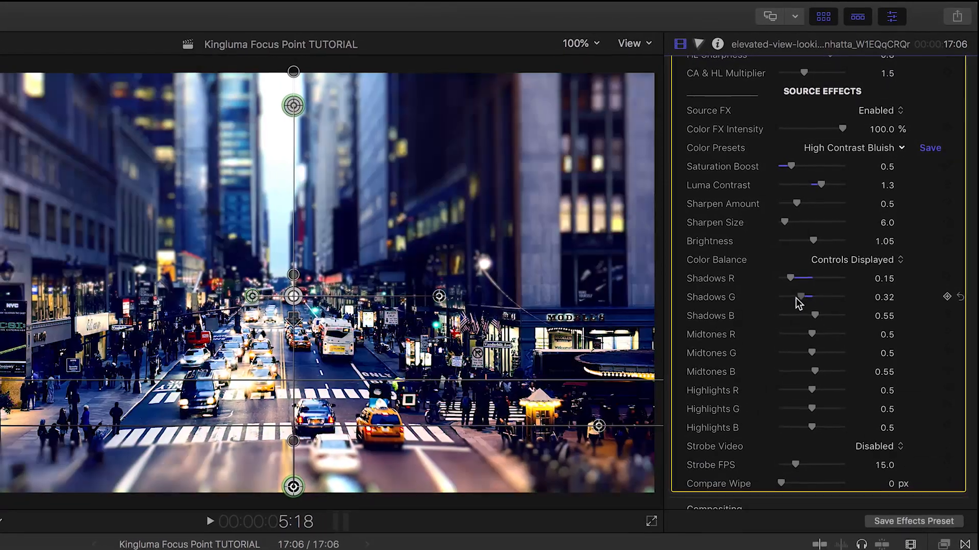
click(851, 259)
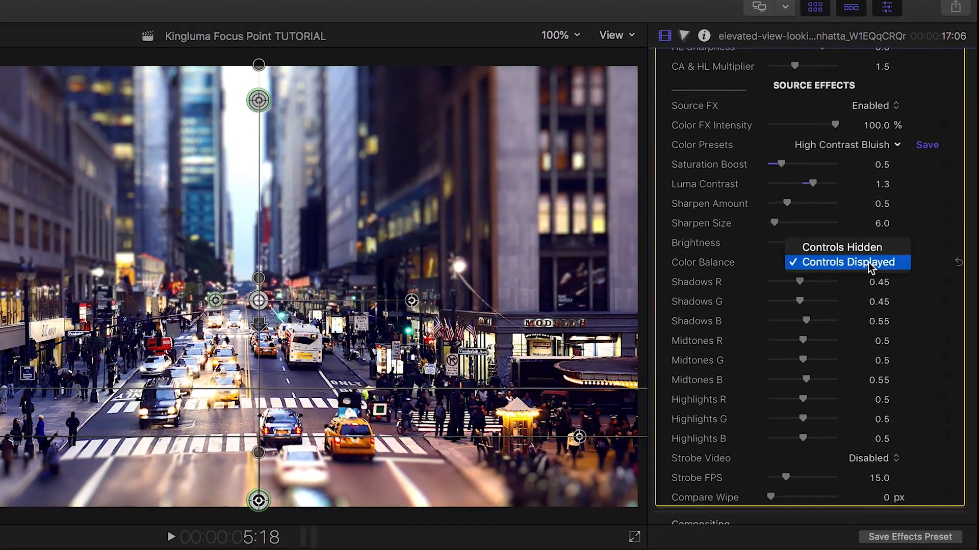
click(842, 247)
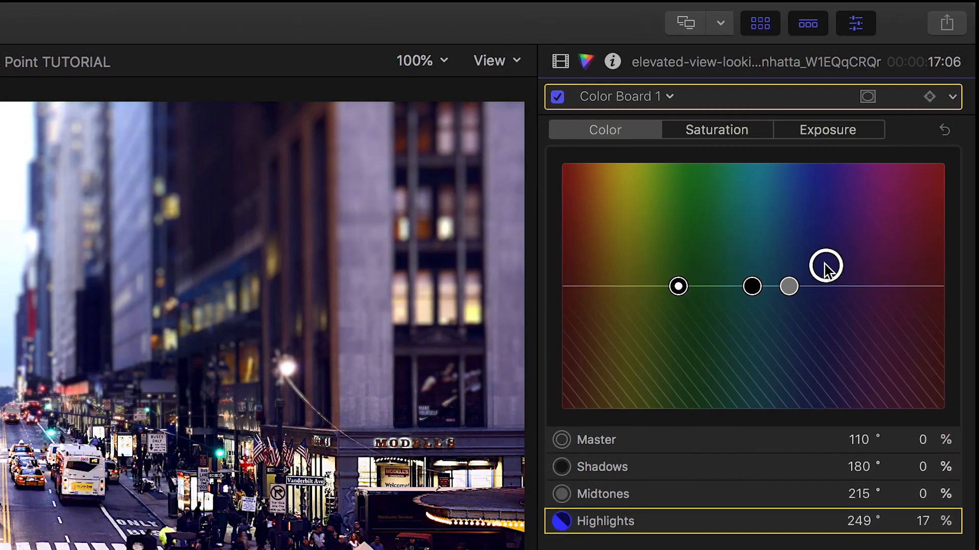
drag(825, 264, 829, 261)
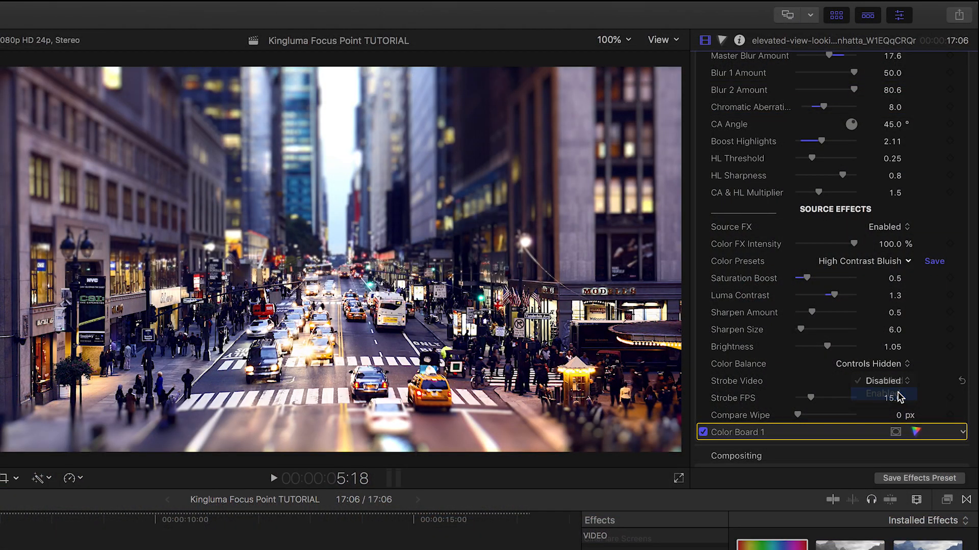
Enable Strobe Video at 13 fps and nudge the Compare Wipe slider
click(880, 394)
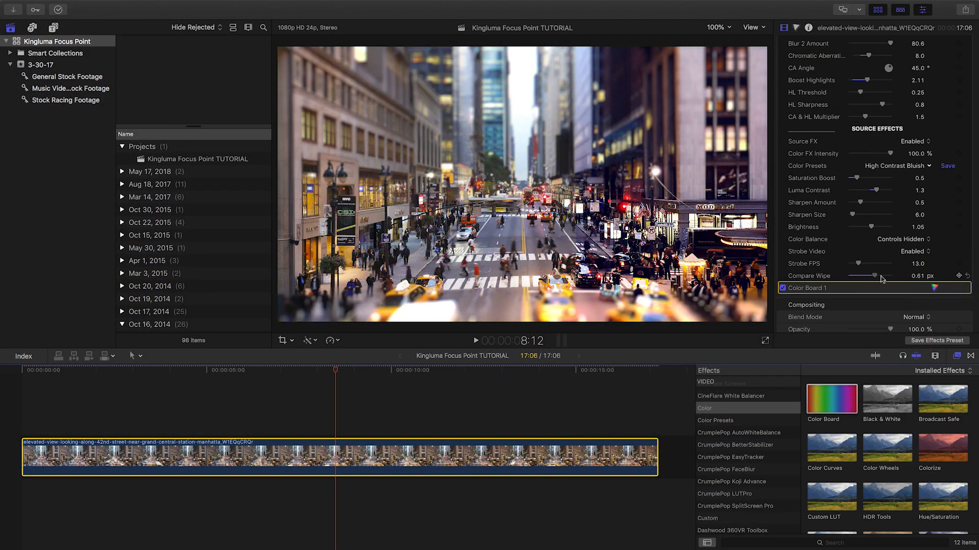
drag(863, 276, 885, 276)
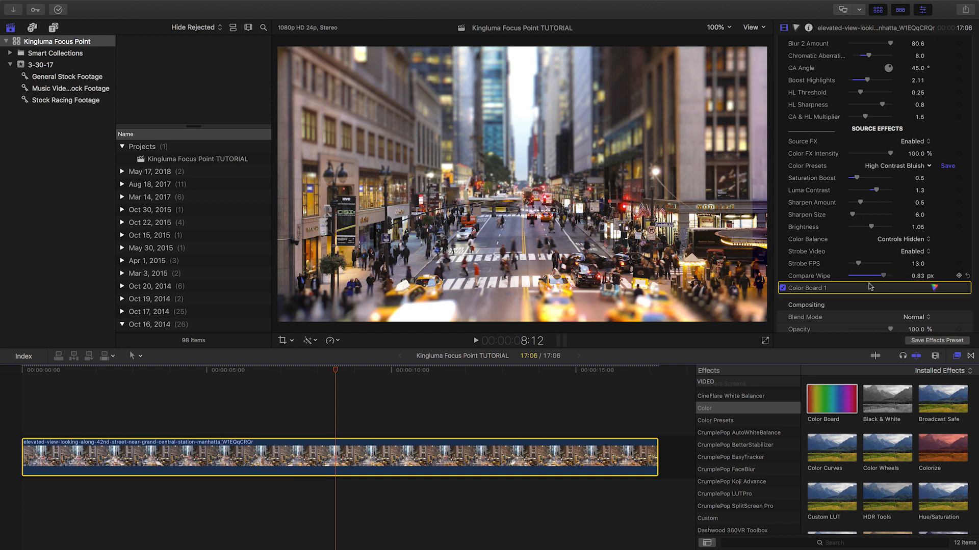